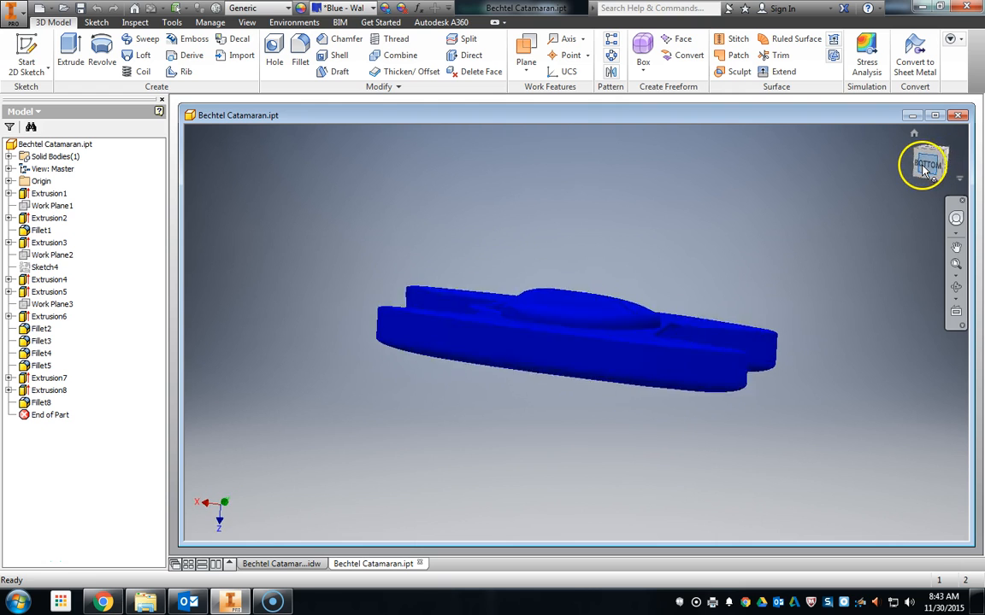
Step: Orient the catamaran part to a flat side view using the ViewCube
click(925, 164)
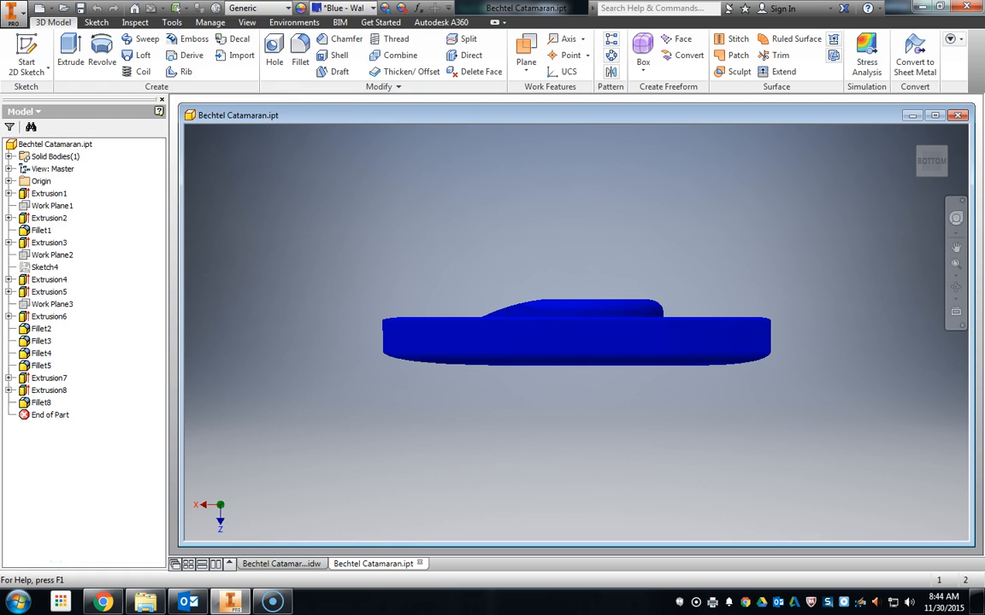
Step: Create a new blank drawing from the metric ANSI (mm) .idw template
click(14, 10)
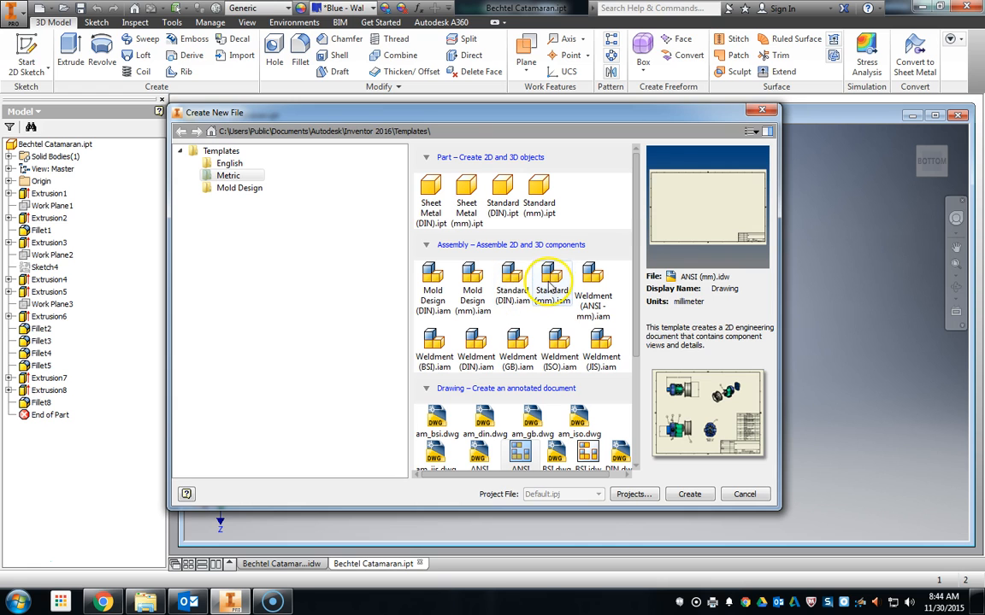
scroll(down, 3)
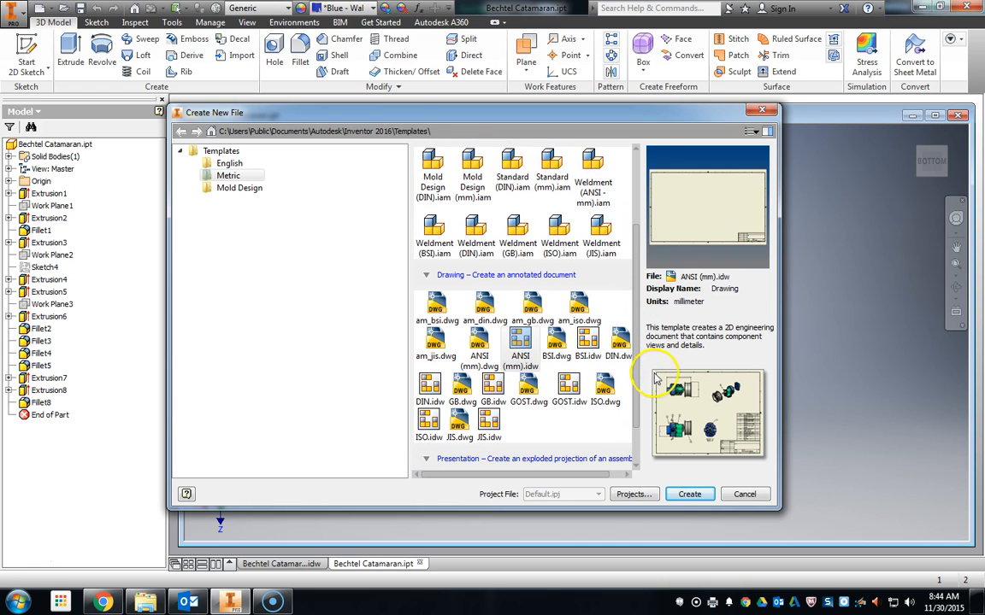
click(521, 339)
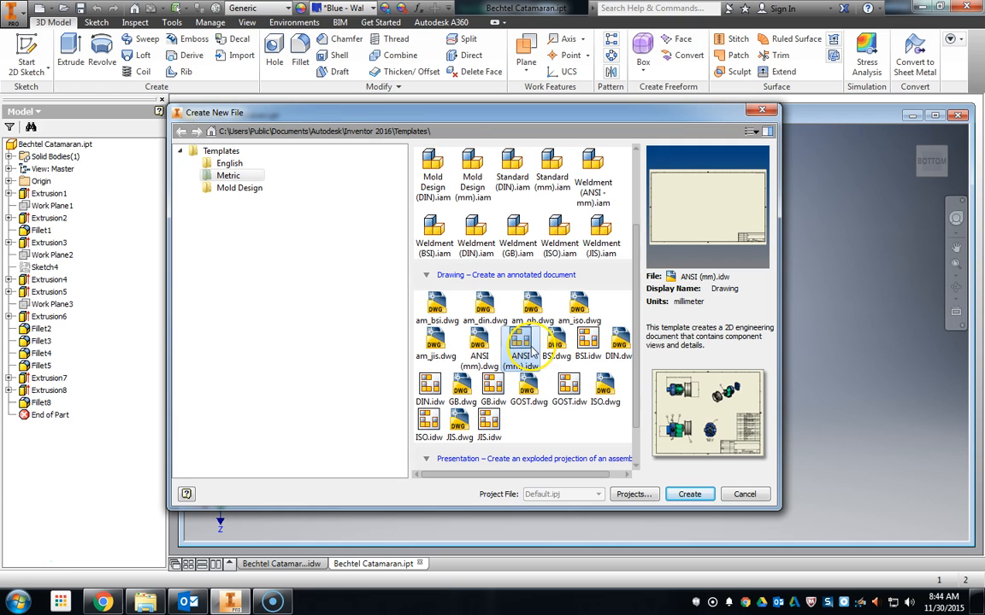
mouse_move(689, 494)
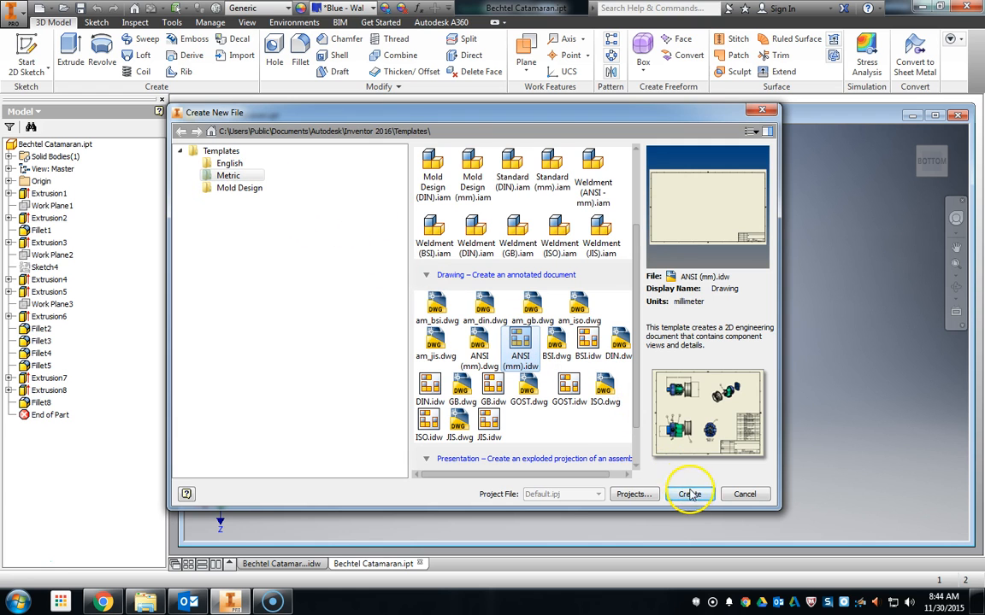
click(689, 494)
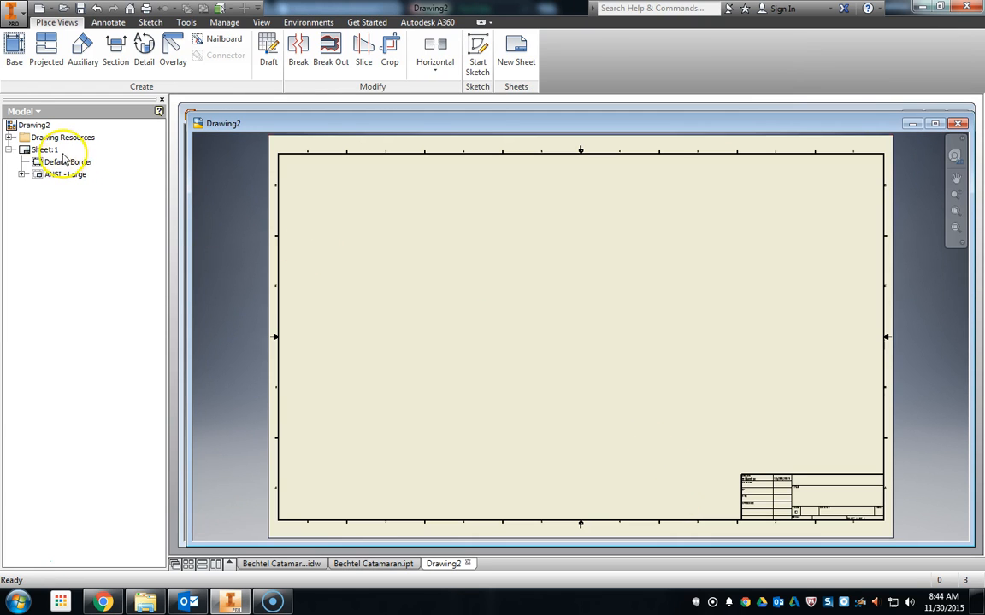
Step: Set Sheet:1 to a custom 14 × 8.5 size with no border or title block
double_click(41, 149)
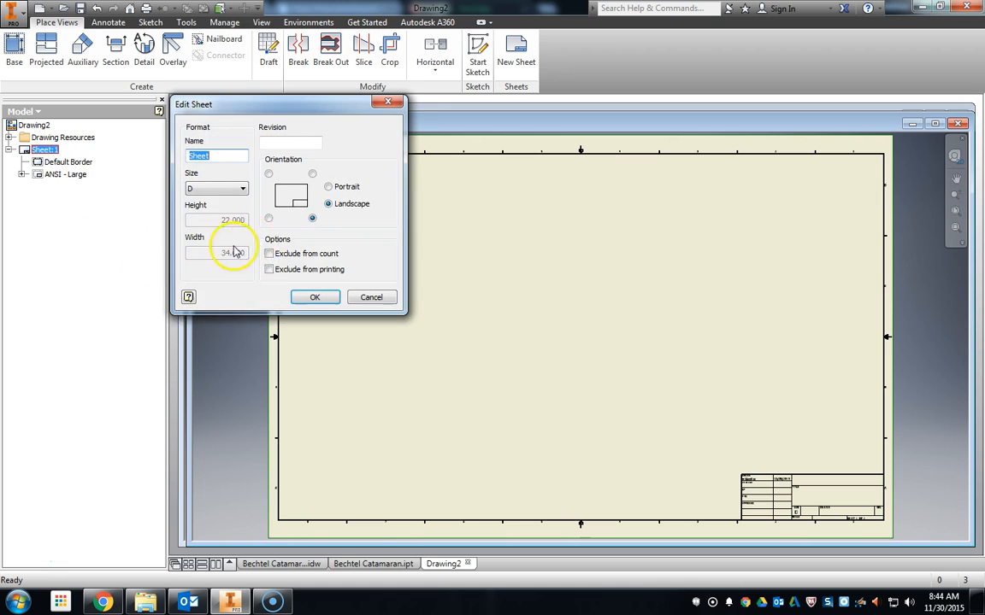
click(243, 188)
text(14)
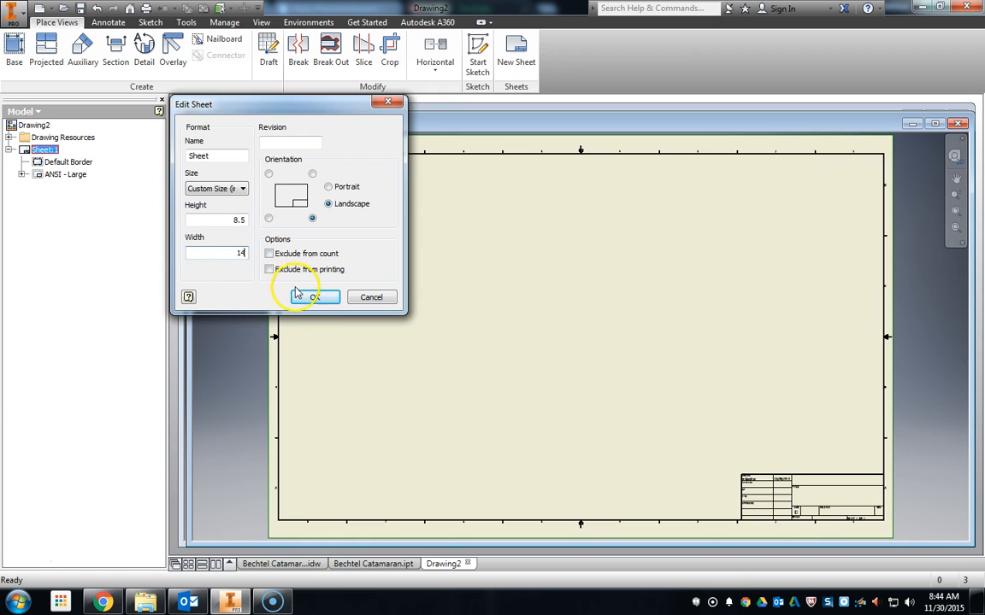
click(309, 298)
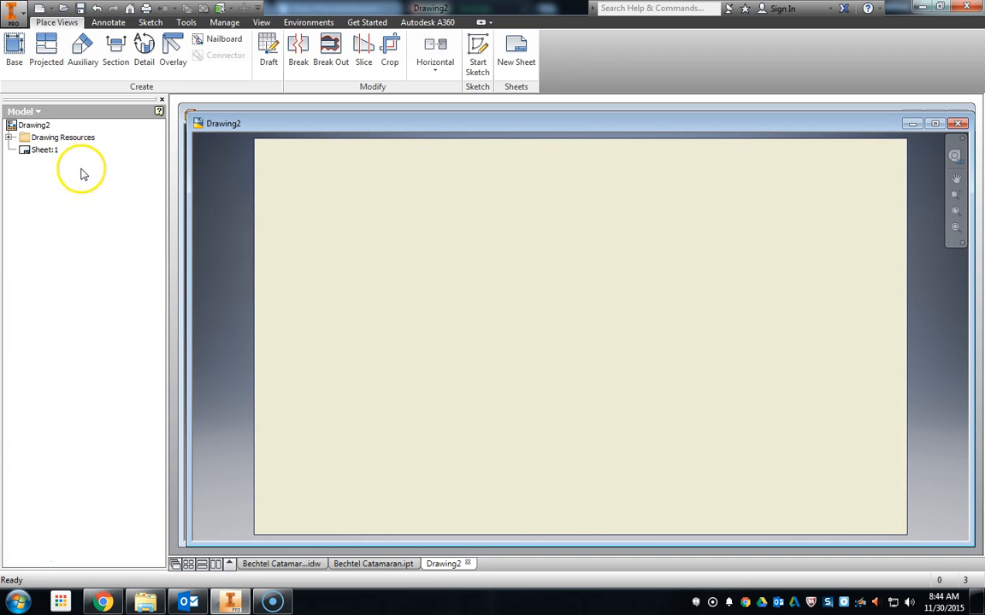
Step: Place a 1:1 base view of the catamaran's side profile along the bottom of the sheet
click(13, 43)
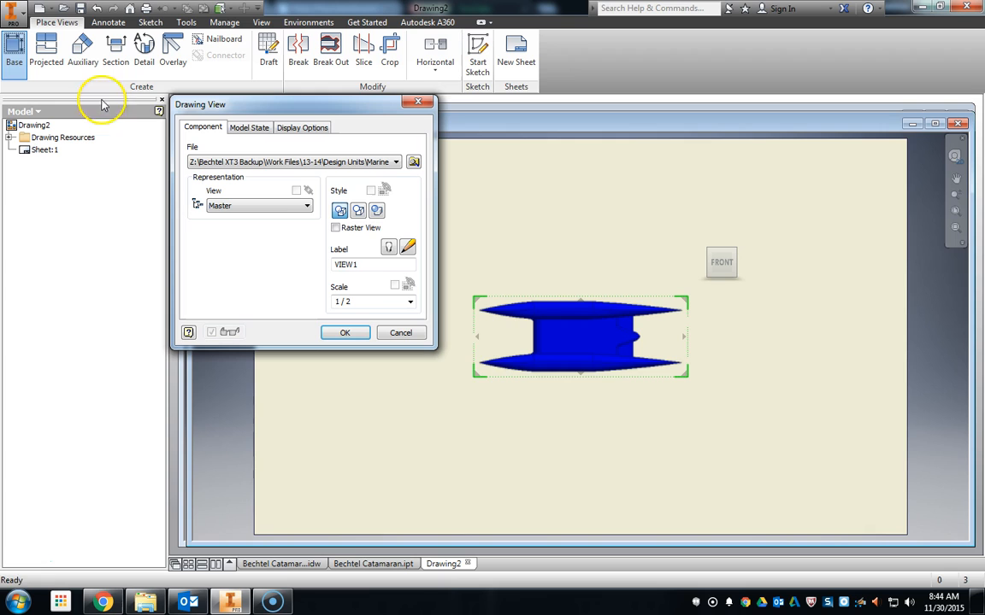
mouse_move(710, 263)
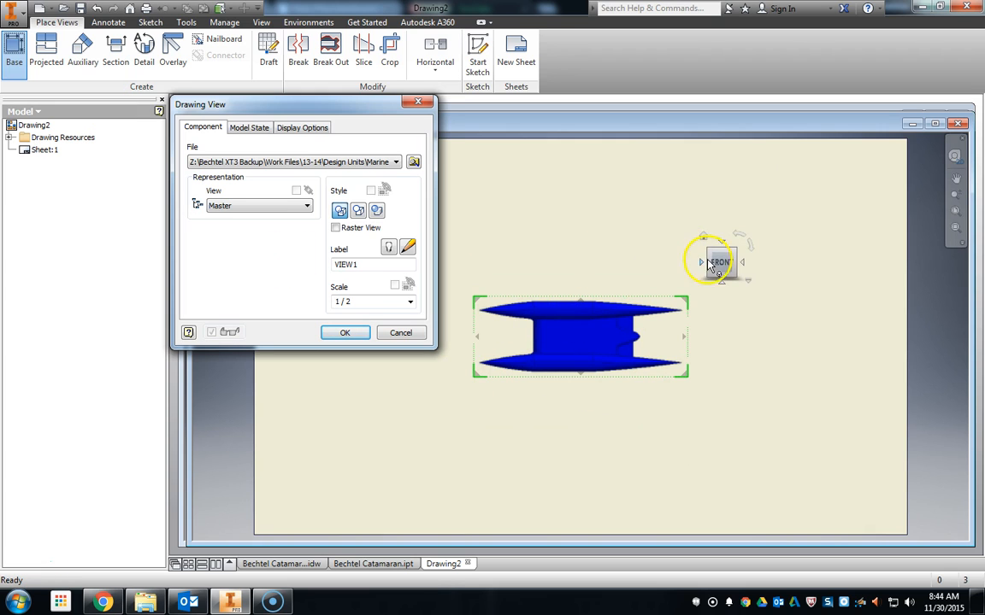
click(721, 260)
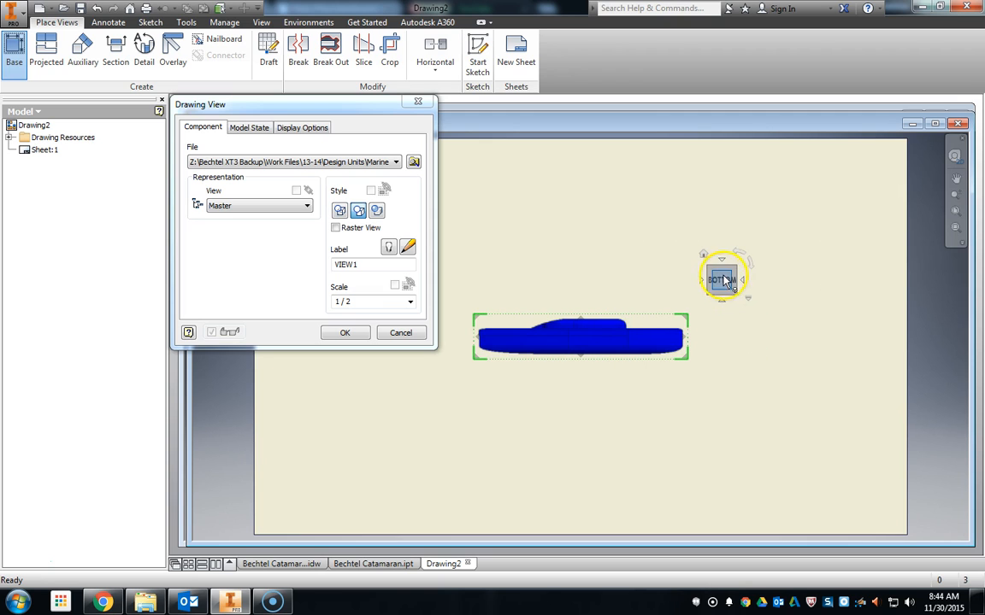
click(410, 301)
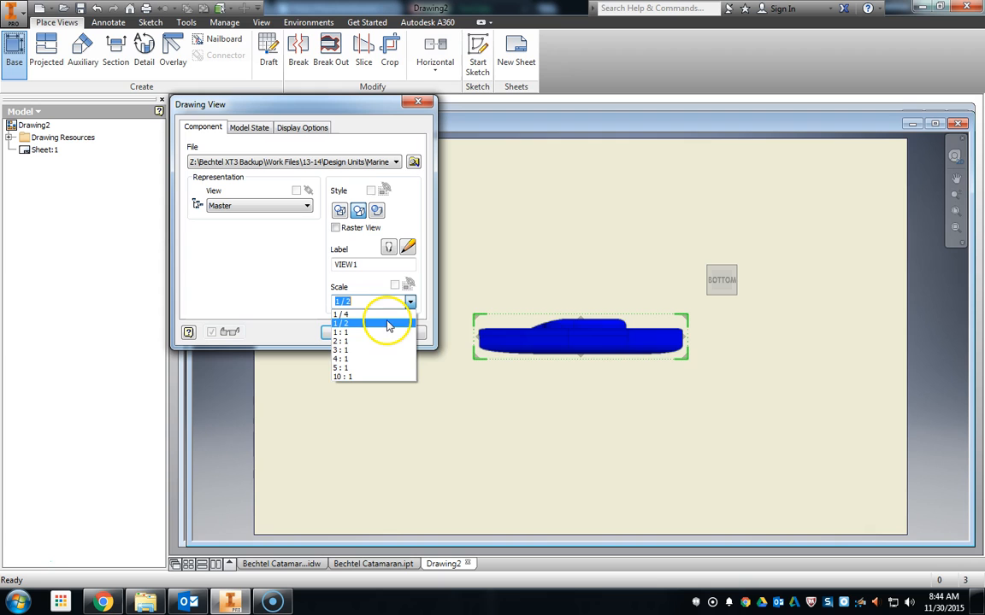
click(341, 340)
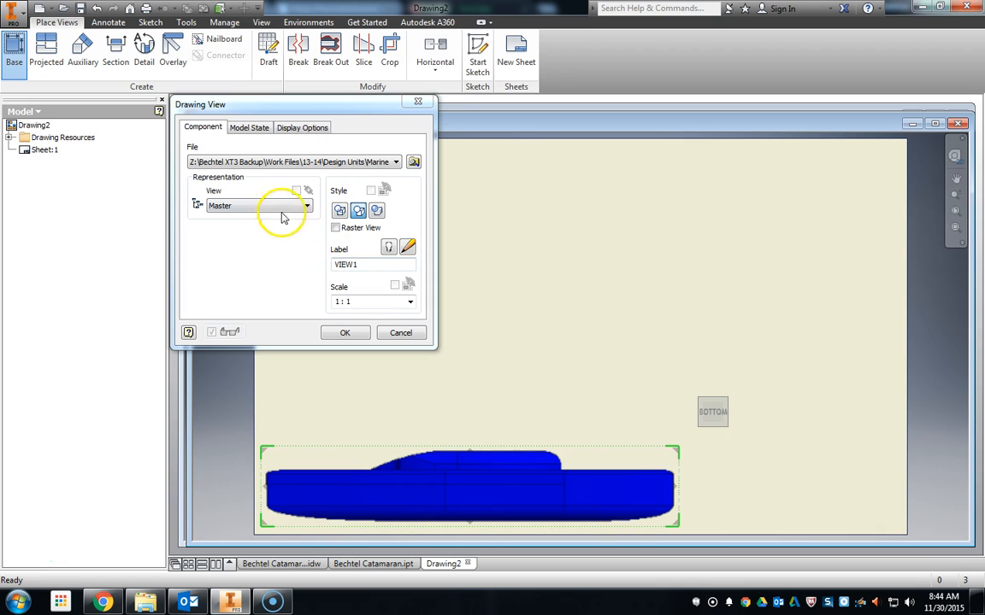
click(344, 332)
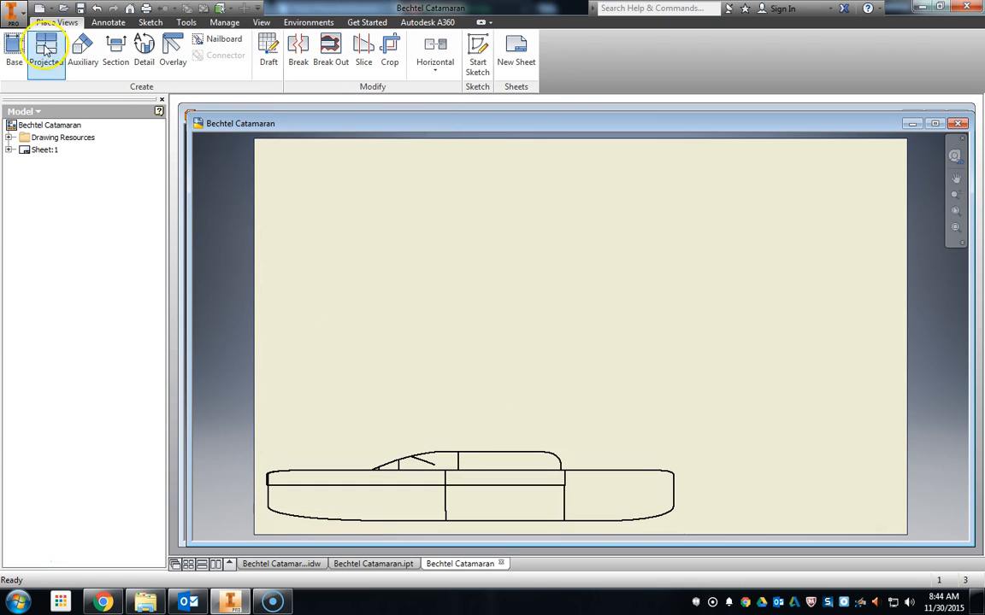
Step: Project end, top and second side views around the catamaran's base view
click(46, 47)
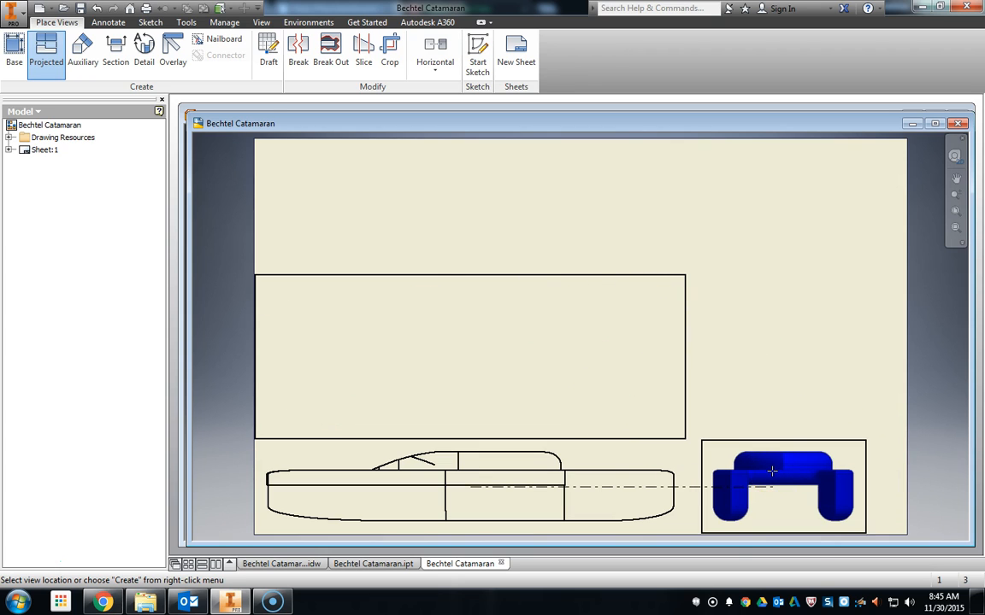
click(437, 299)
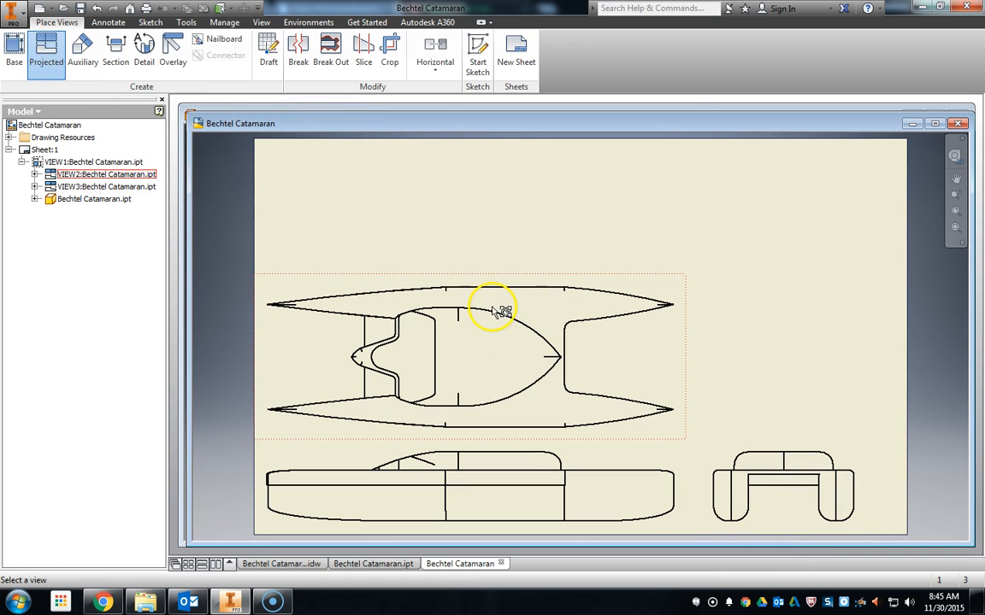
mouse_move(486, 311)
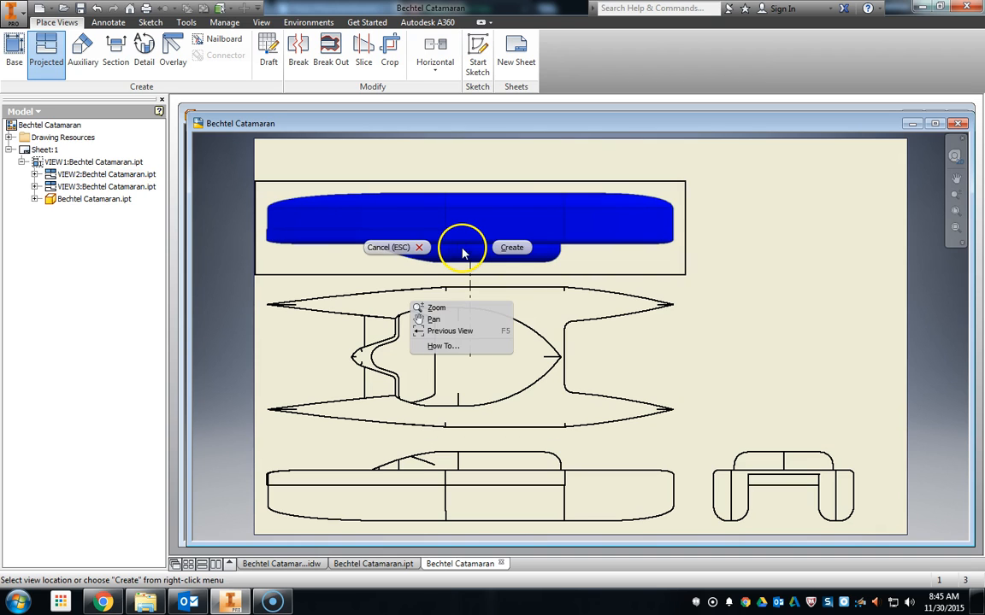
click(512, 246)
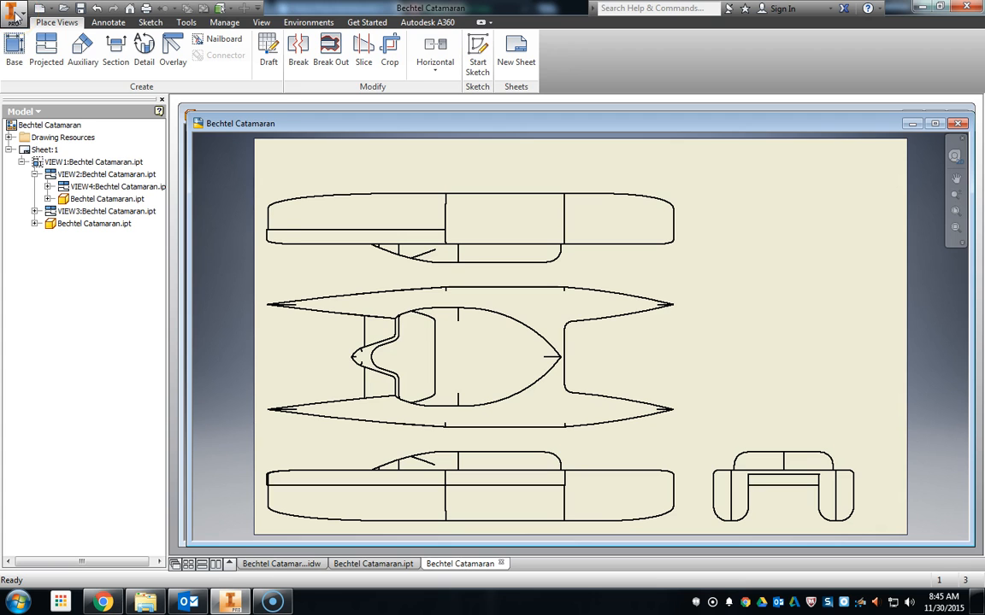
Step: Set the printer's paper size to Legal for the catamaran drawing
click(17, 16)
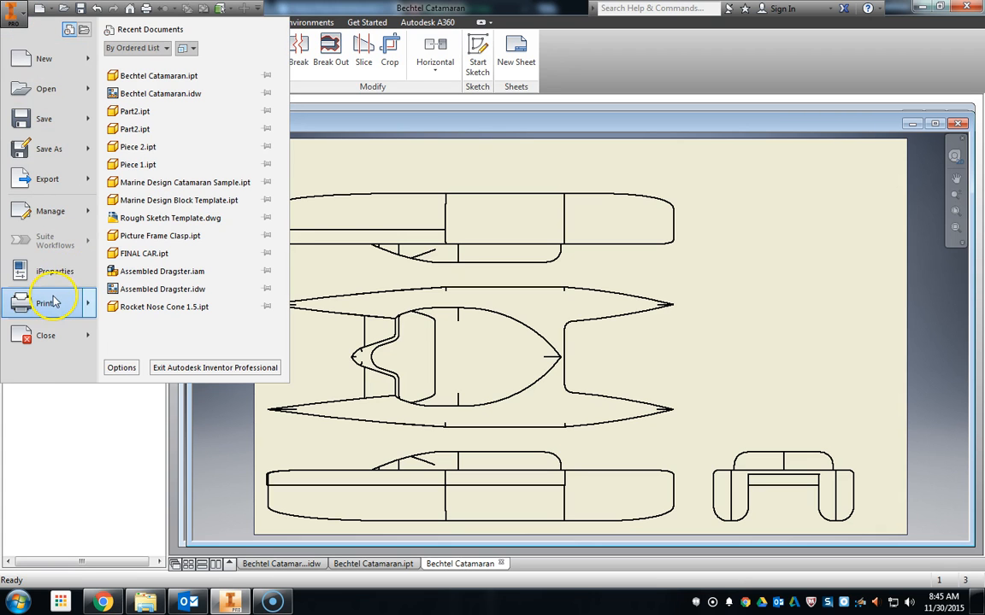
click(46, 304)
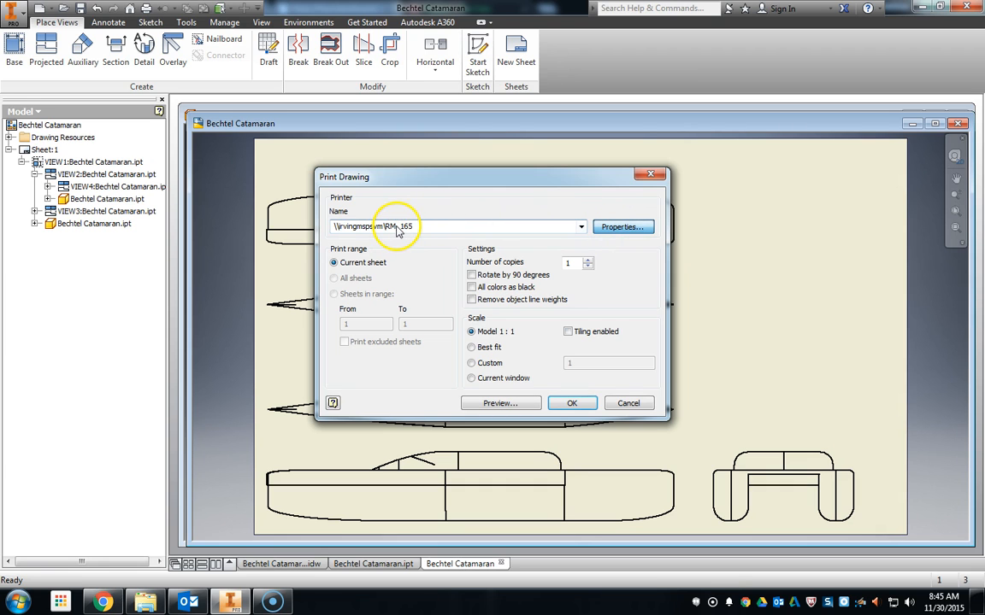
click(623, 225)
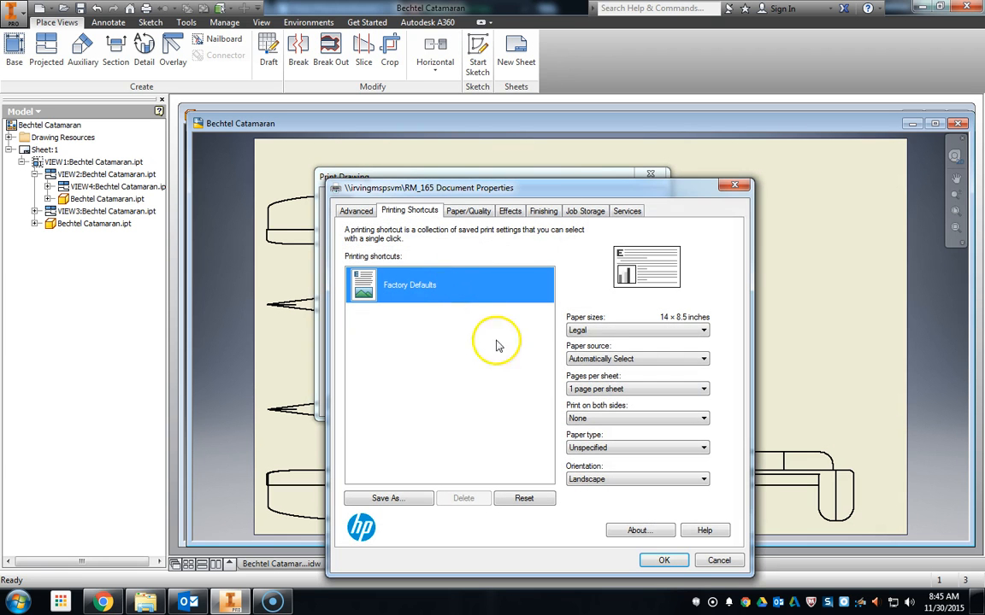
click(701, 330)
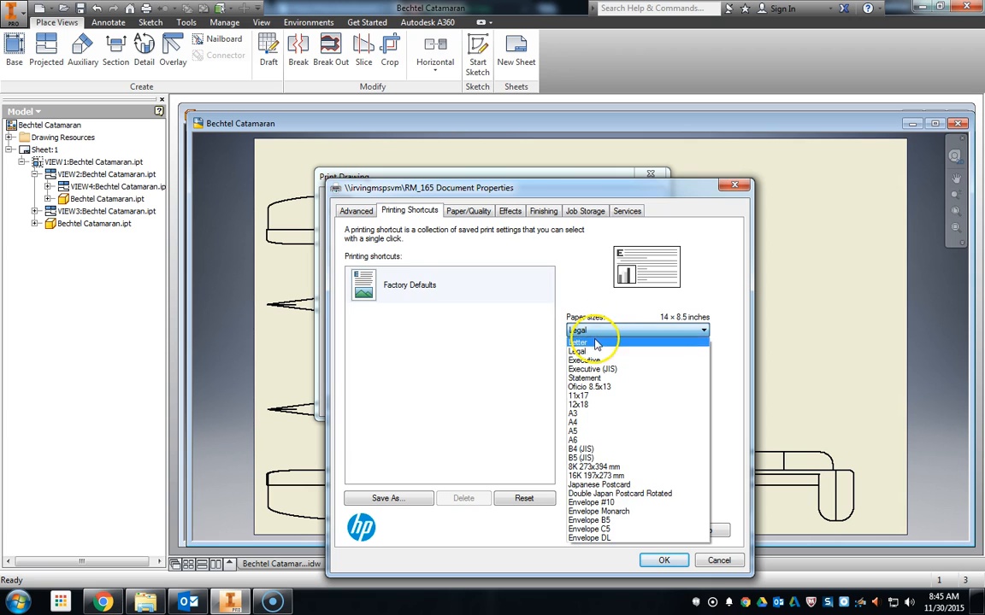
click(580, 342)
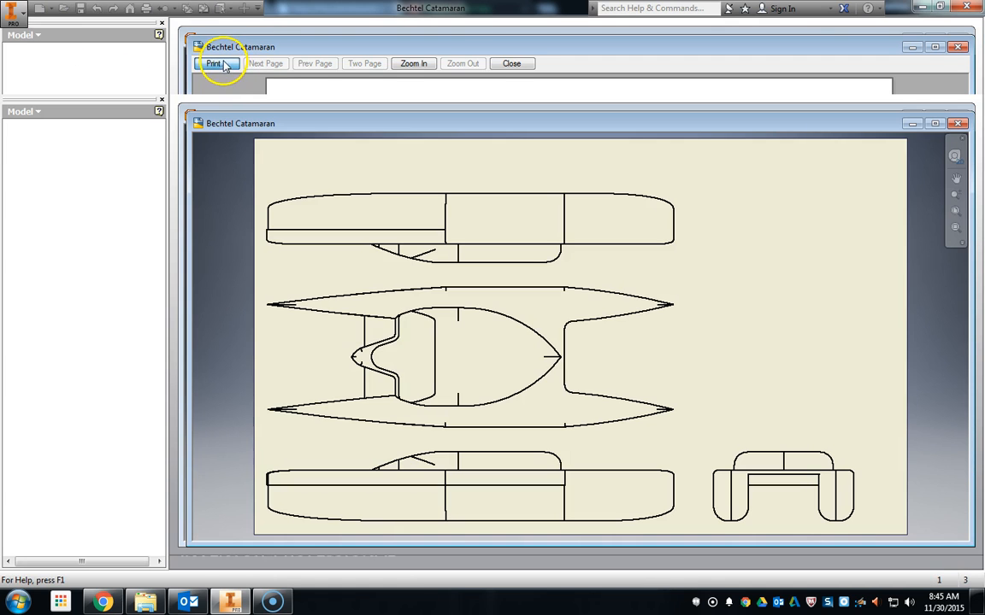
Step: Preview the four-view sheet and send it to the printer
click(213, 63)
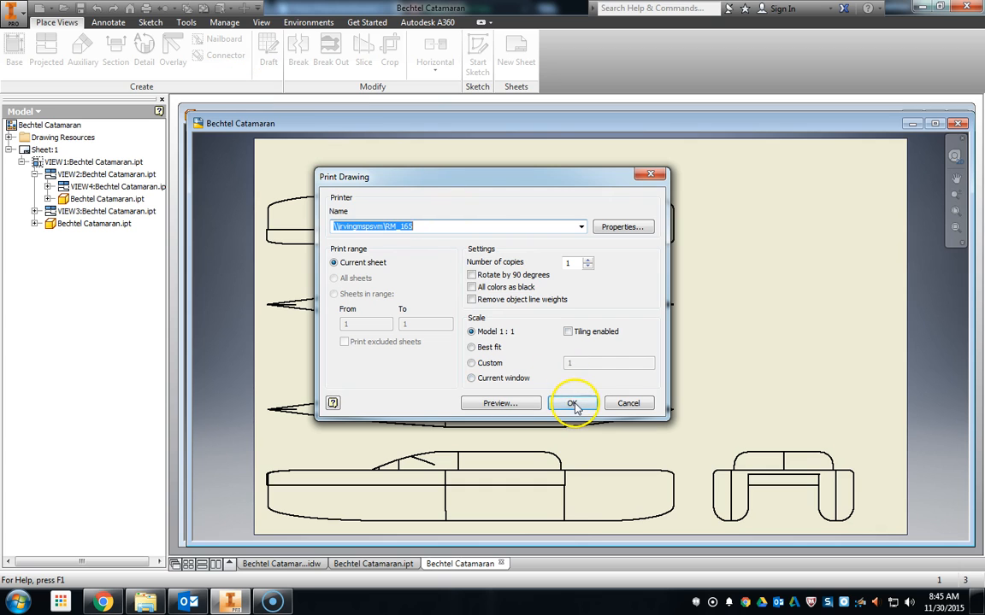
click(571, 403)
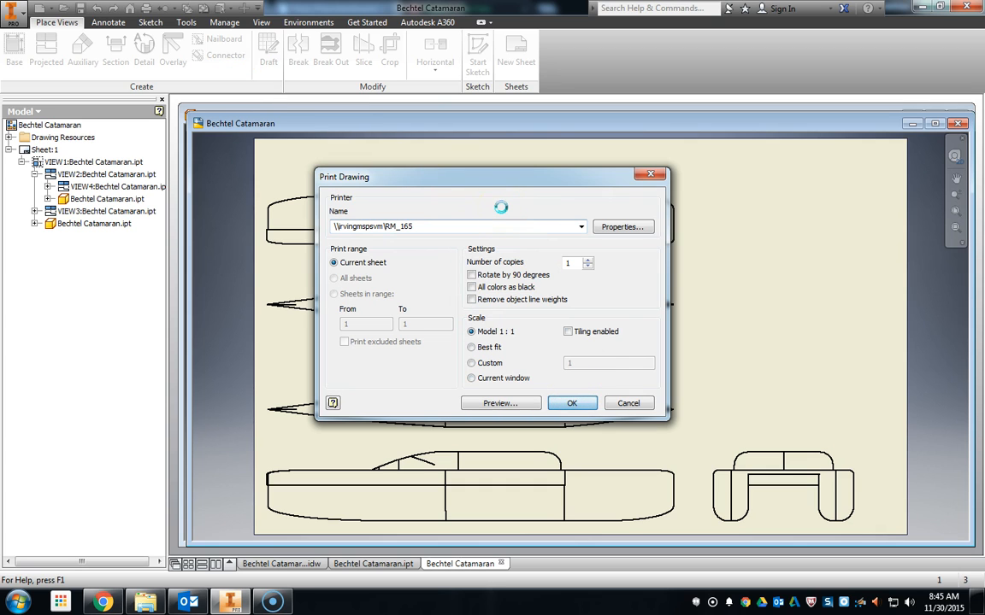